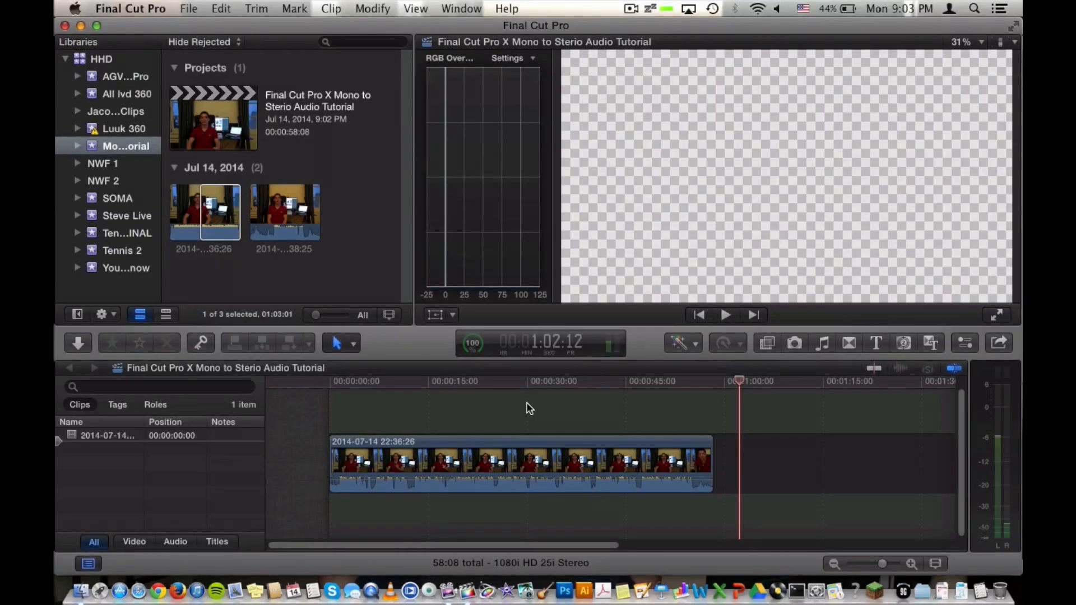
mouse_move(521, 405)
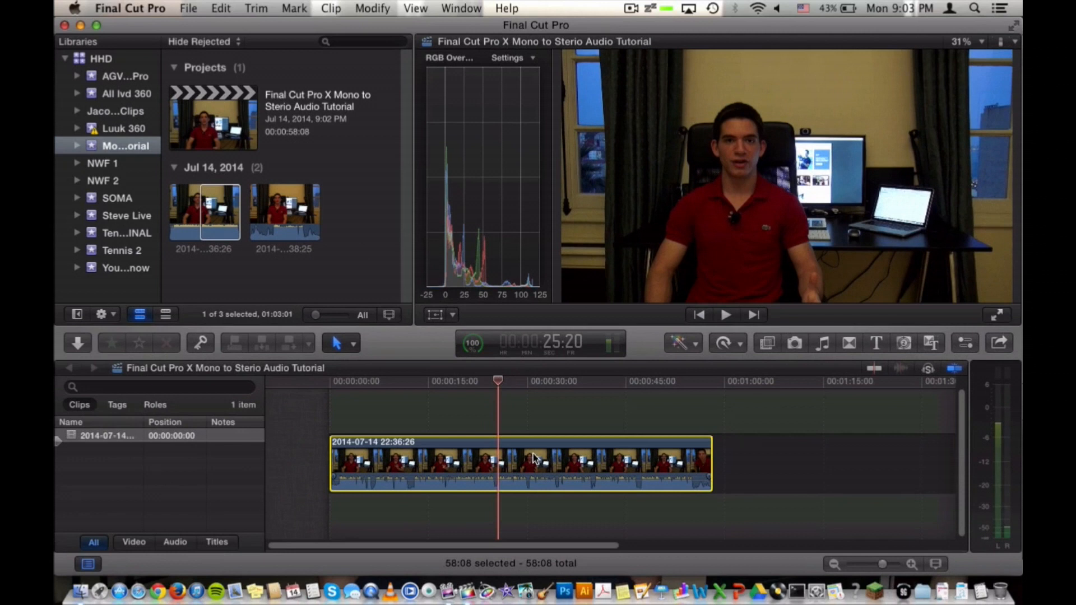
Step: Show the clip's Audio inspector with Channel Configuration reading Stereo
click(726, 314)
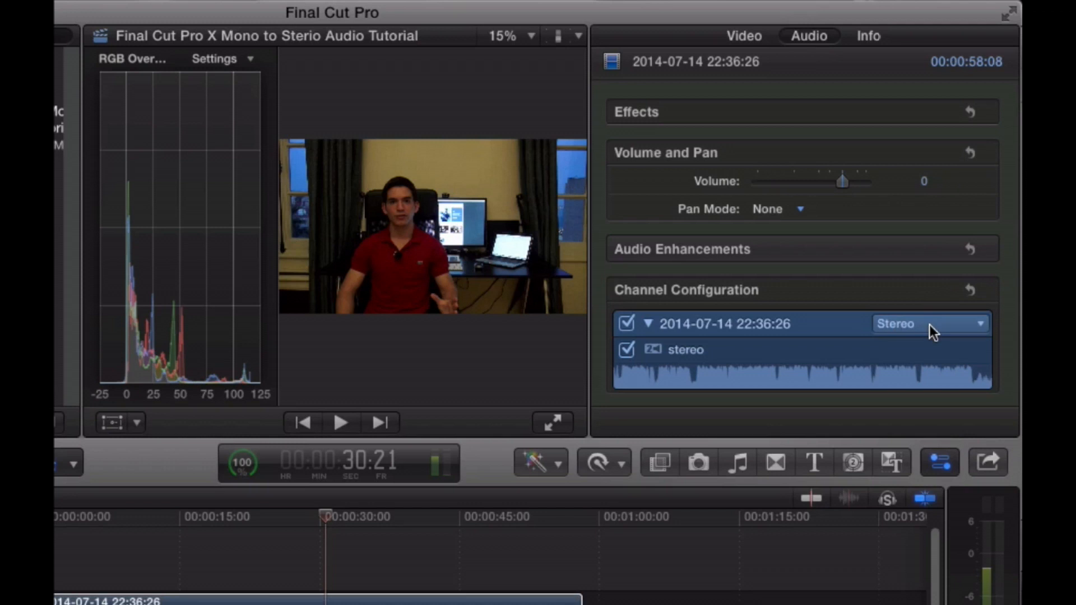
Step: Change the clip's channel configuration from Stereo to Dual Mono (mono 1 and mono 2)
click(929, 323)
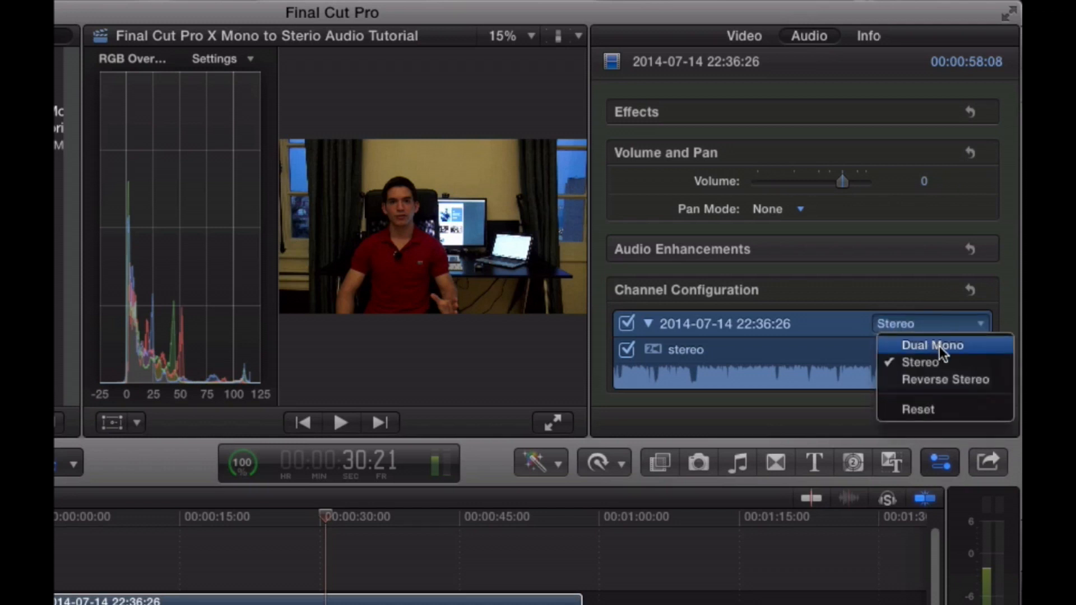
click(933, 345)
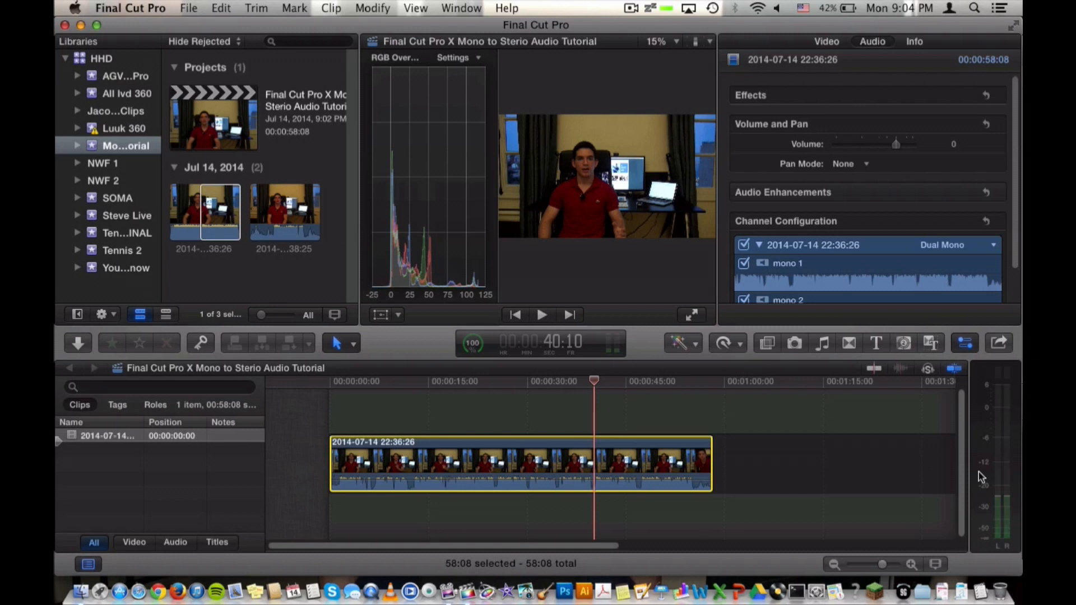
mouse_move(662, 414)
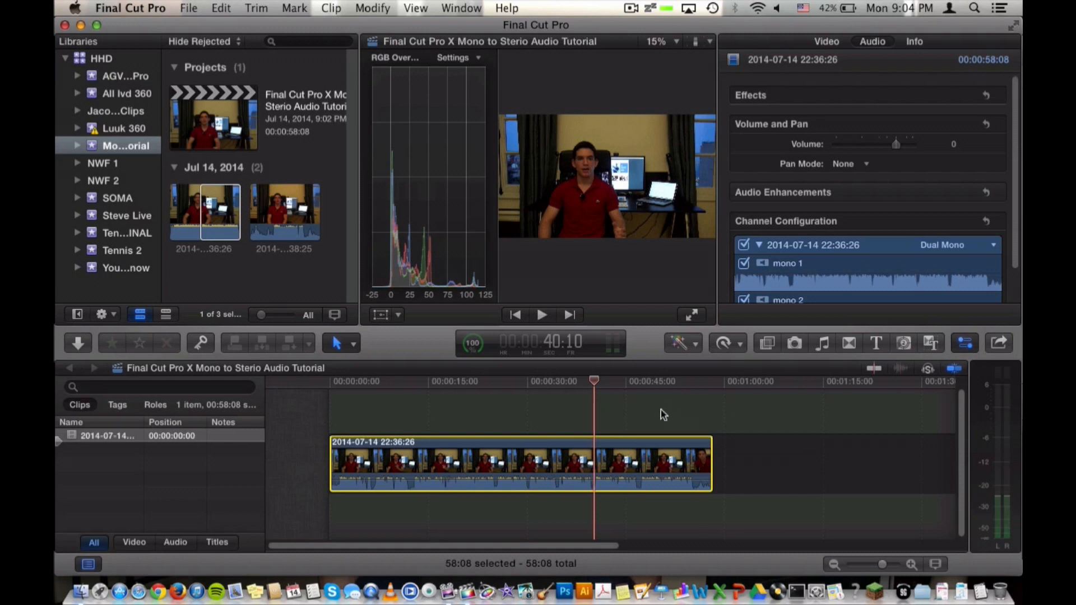
click(494, 381)
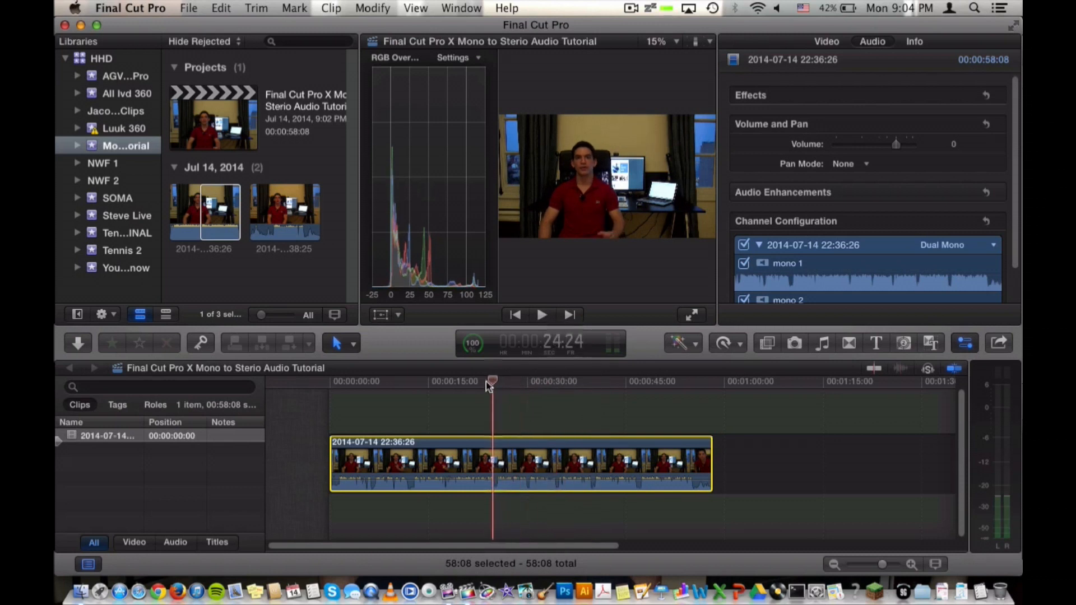